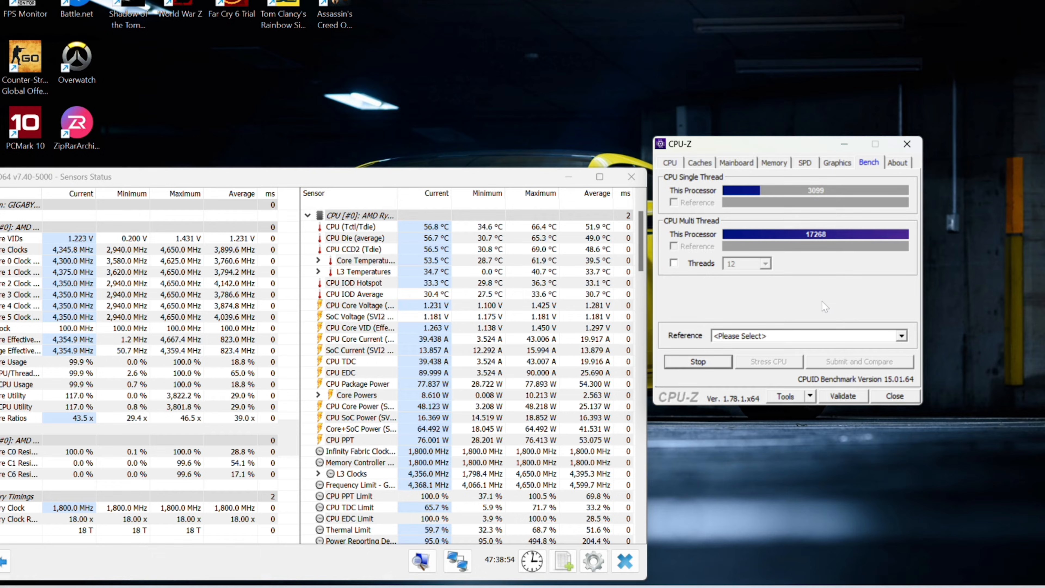
Step: Stop the CPU-Z bench at 3099 single-thread and 17268 multi-thread
{"action": "left_click", "coordinate": [697, 361]}
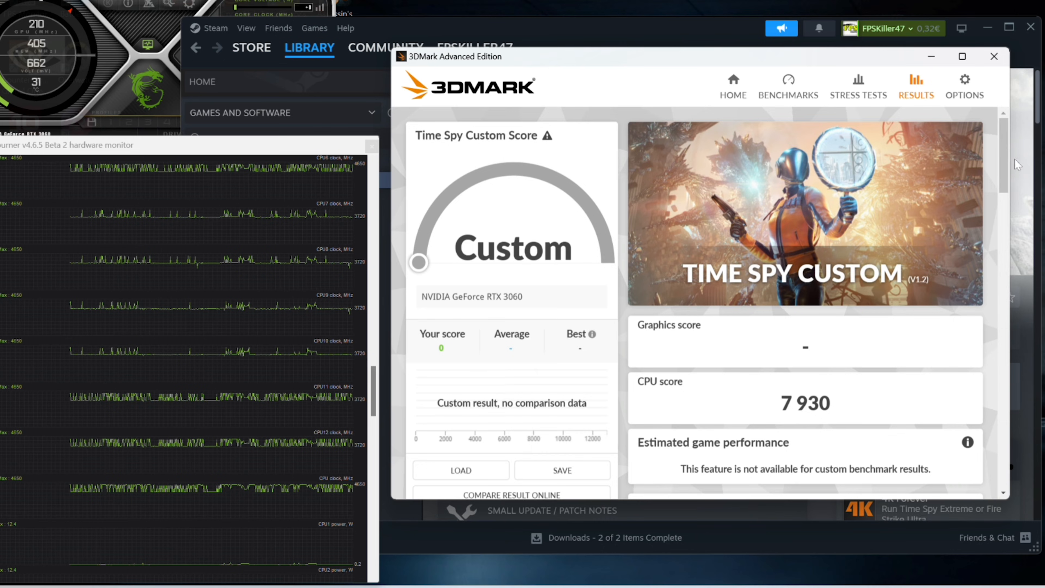
Step: Review the 3DMark Time Spy results showing a CPU score of 7 930
{"action": "scroll", "scroll_direction": "down", "scroll_amount": 3}
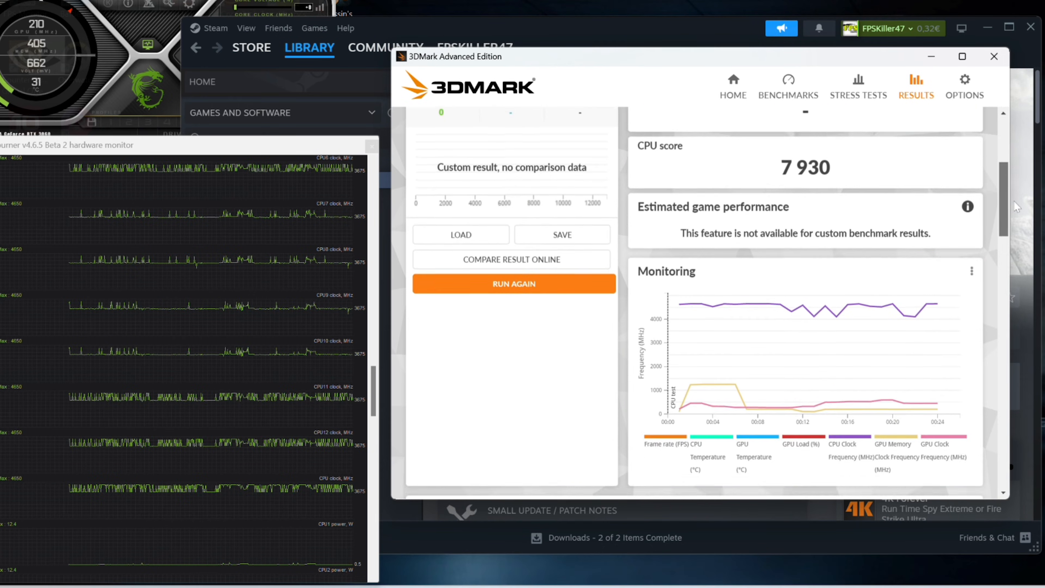
{"action": "scroll", "scroll_direction": "down", "scroll_amount": 3}
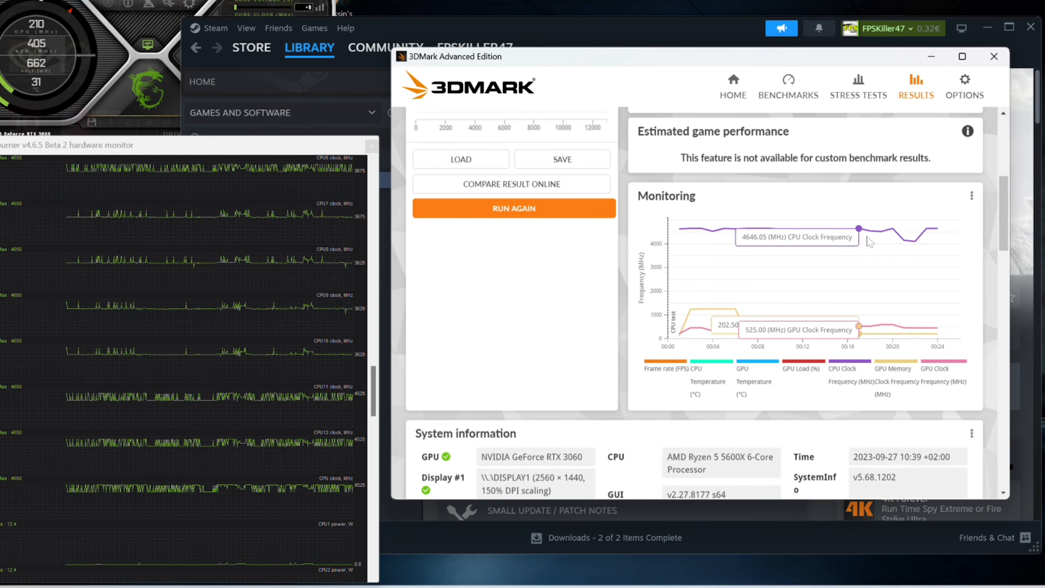
{"action": "scroll", "scroll_direction": "down", "scroll_amount": 3}
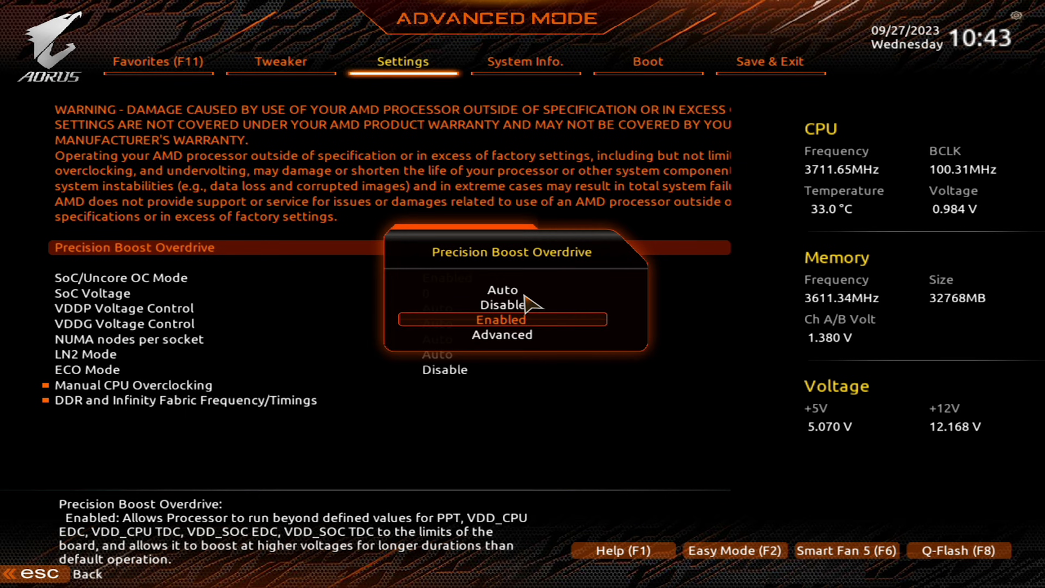
Step: Set Precision Boost Overdrive to Advanced and choose a PBO Limits value
{"action": "left_click", "coordinate": [502, 334]}
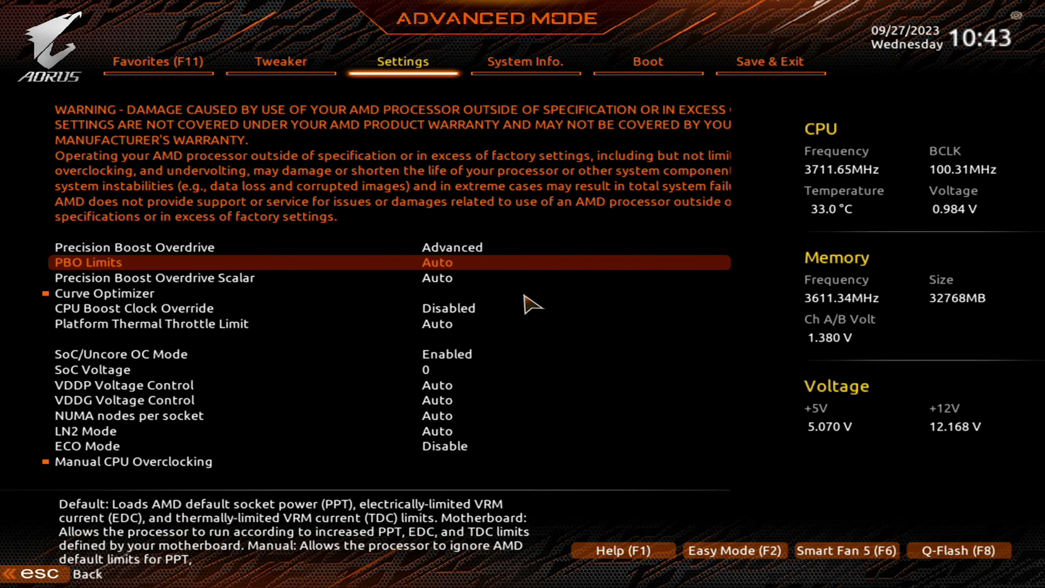
{"action": "left_click", "coordinate": [463, 262]}
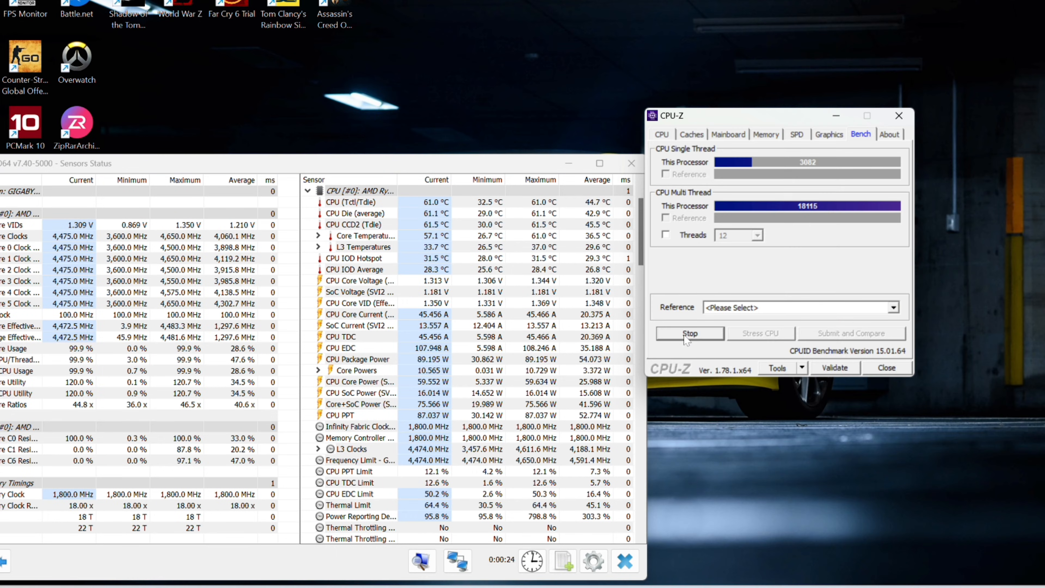
Step: Stop the CPU-Z bench at 3082/18115 and review the 3DMark CPU score of 8 262
{"action": "left_click", "coordinate": [690, 333]}
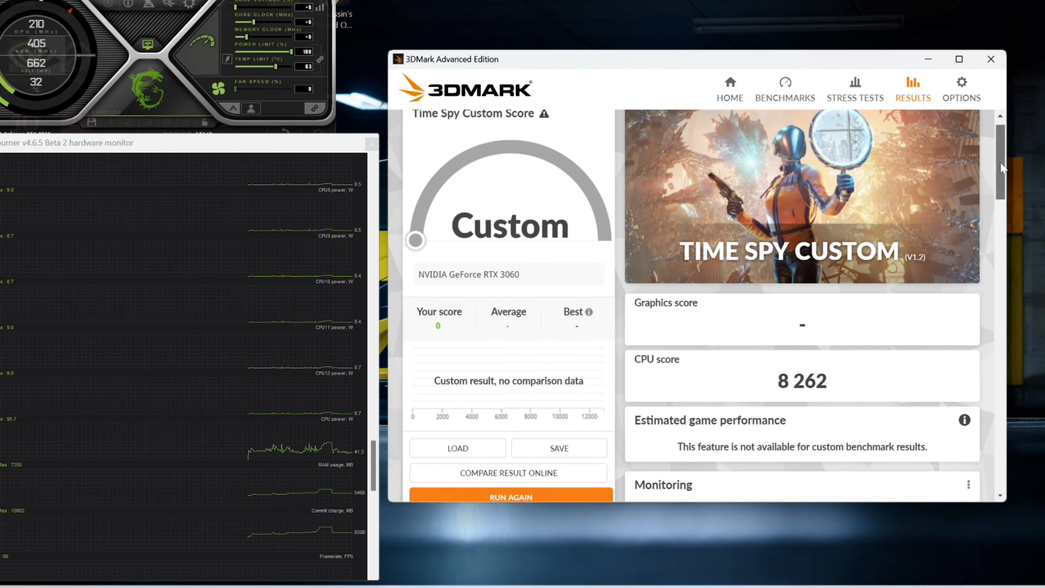
{"action": "scroll", "scroll_direction": "down", "scroll_amount": 3}
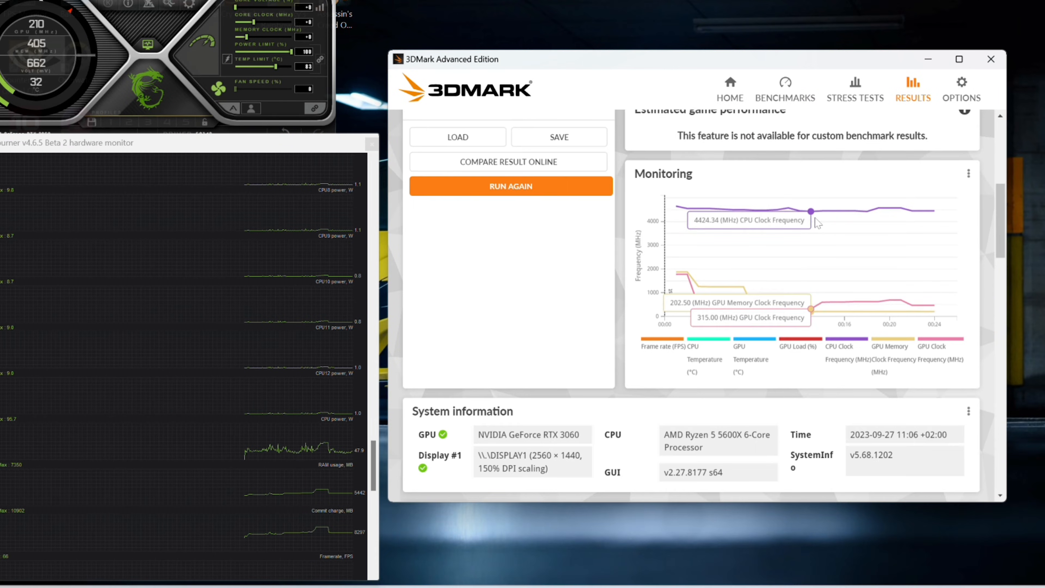
{"action": "mouse_move", "coordinate": [891, 223]}
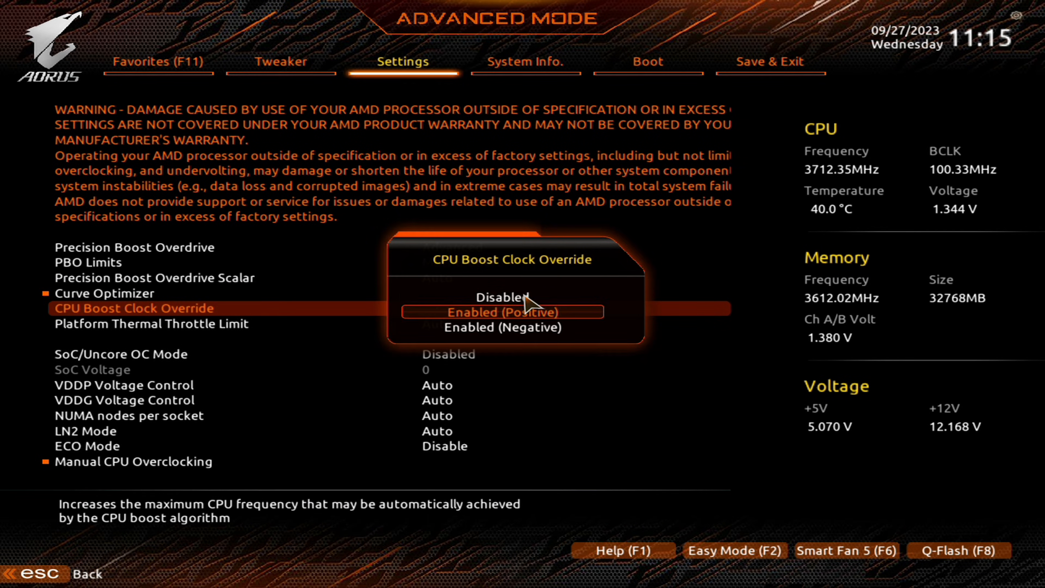
Step: Enable positive CPU Boost Clock Override with a maximum boost override of 200
{"action": "left_click", "coordinate": [501, 311]}
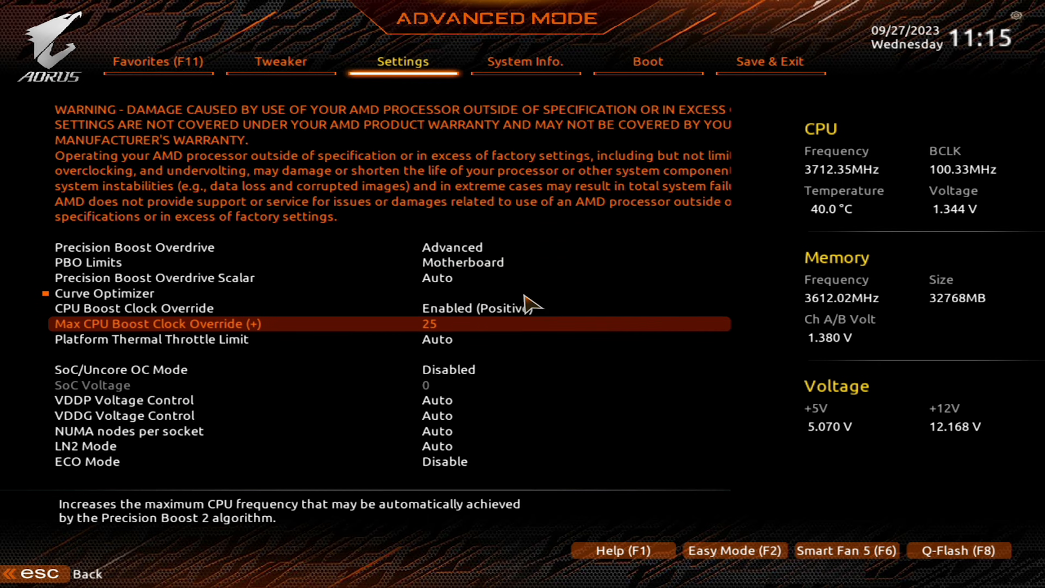
{"action": "left_click", "coordinate": [153, 323]}
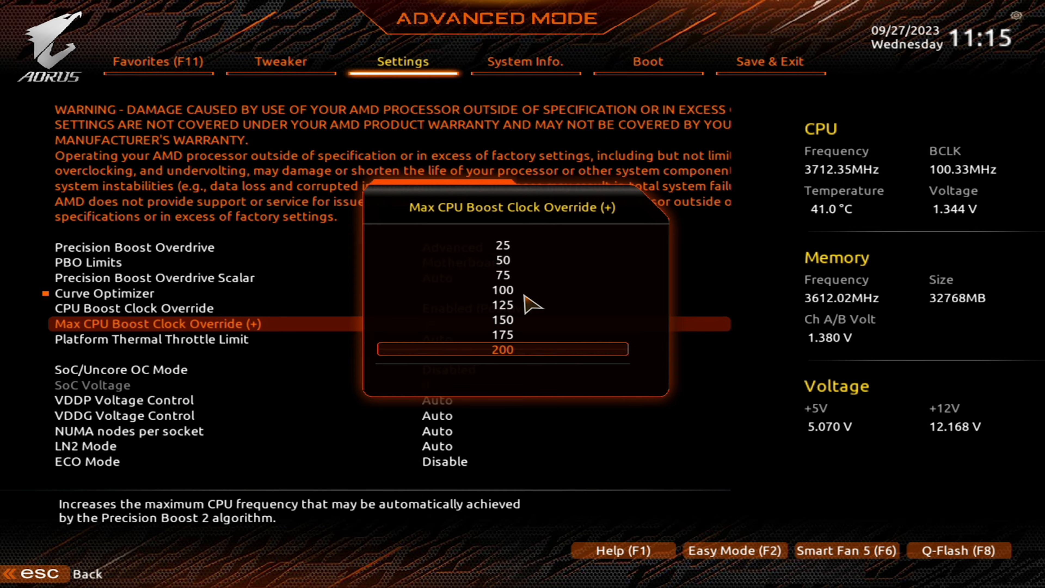
{"action": "left_click", "coordinate": [502, 350]}
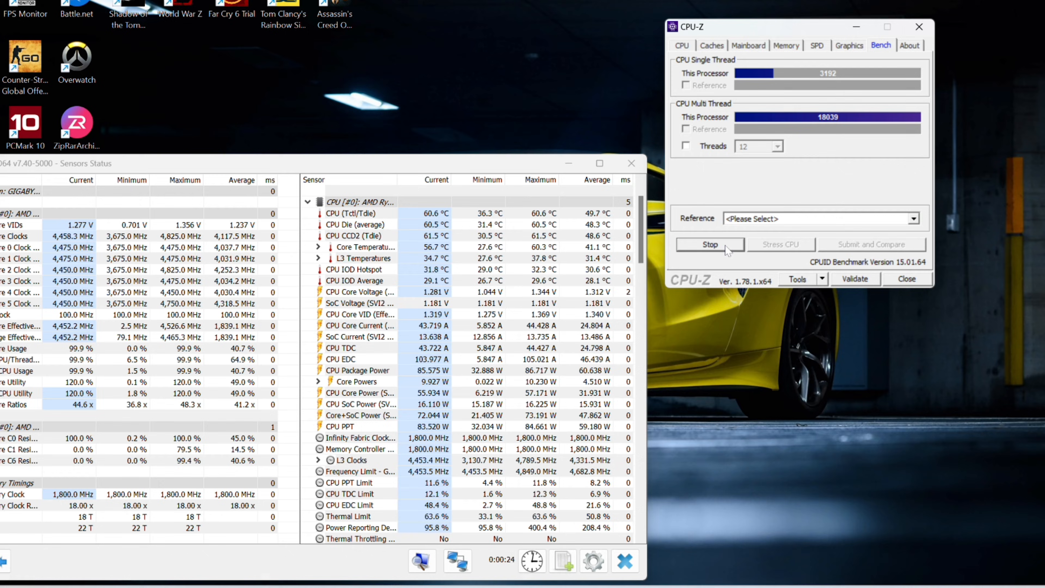
Step: Stop the CPU-Z bench at 3192 single-thread and 18039 multi-thread
{"action": "left_click", "coordinate": [709, 244]}
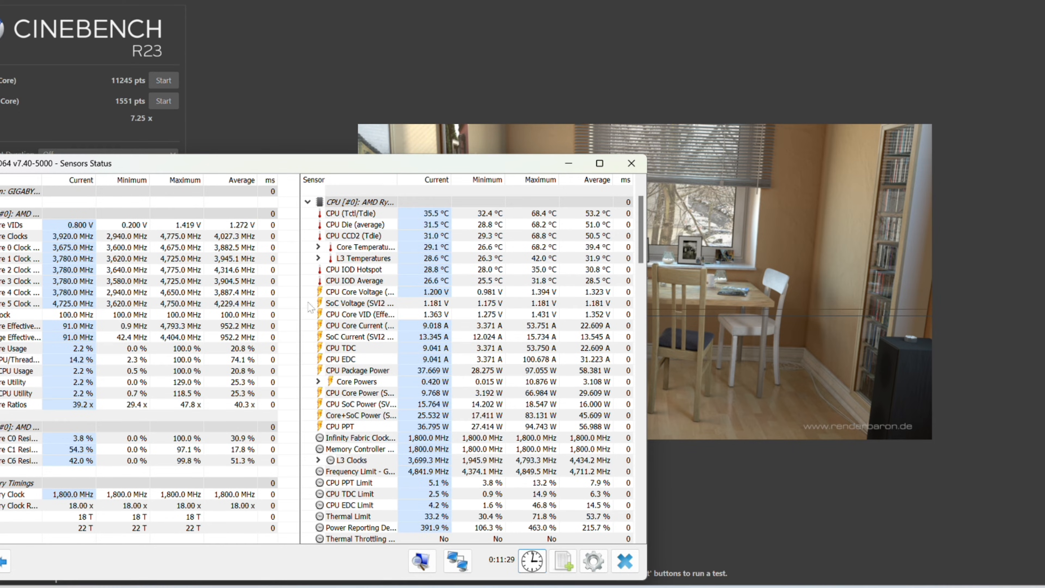
{"action": "mouse_move", "coordinate": [575, 119]}
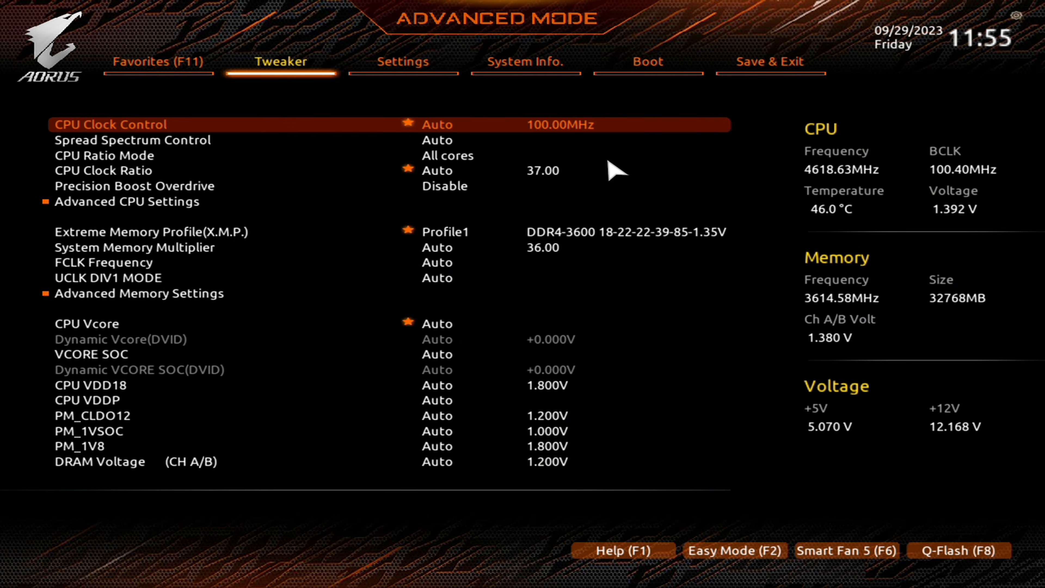
Step: Set CPU Vcore to a fixed manual voltage chosen from the voltage list
{"action": "left_click", "coordinate": [104, 170]}
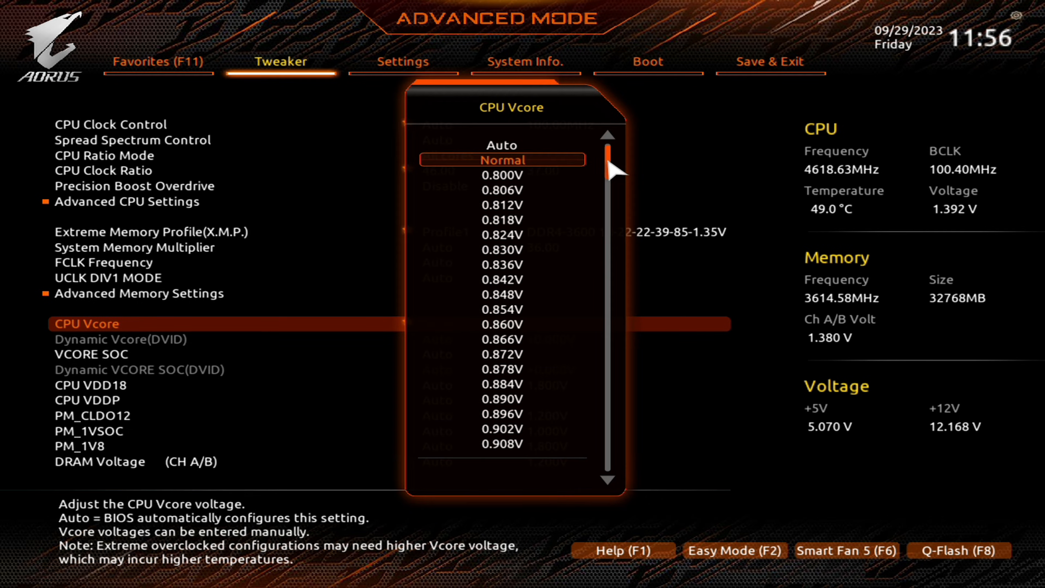
{"action": "scroll", "scroll_direction": "down", "scroll_amount": 3}
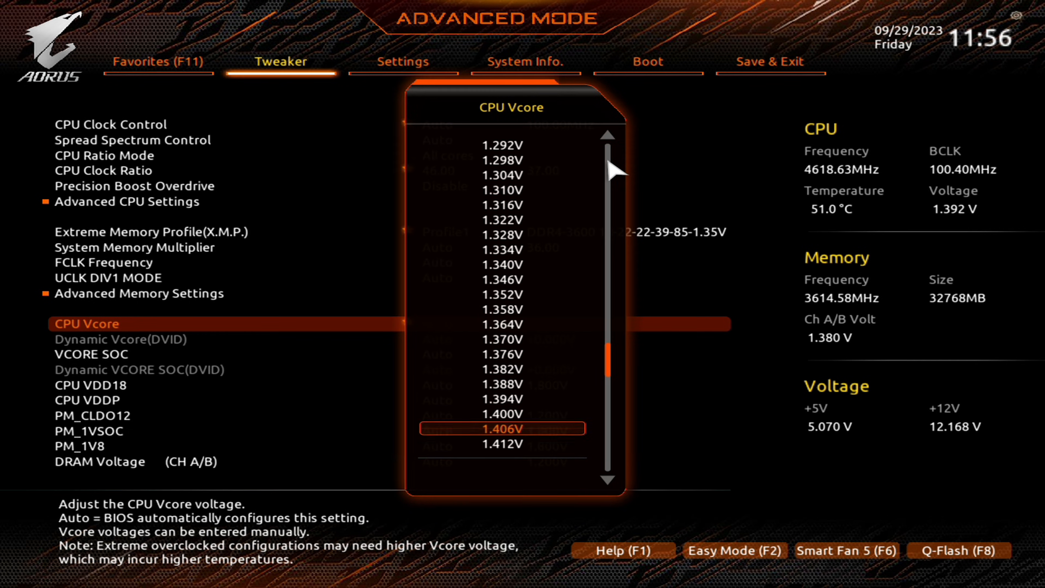
{"action": "left_click", "coordinate": [500, 413]}
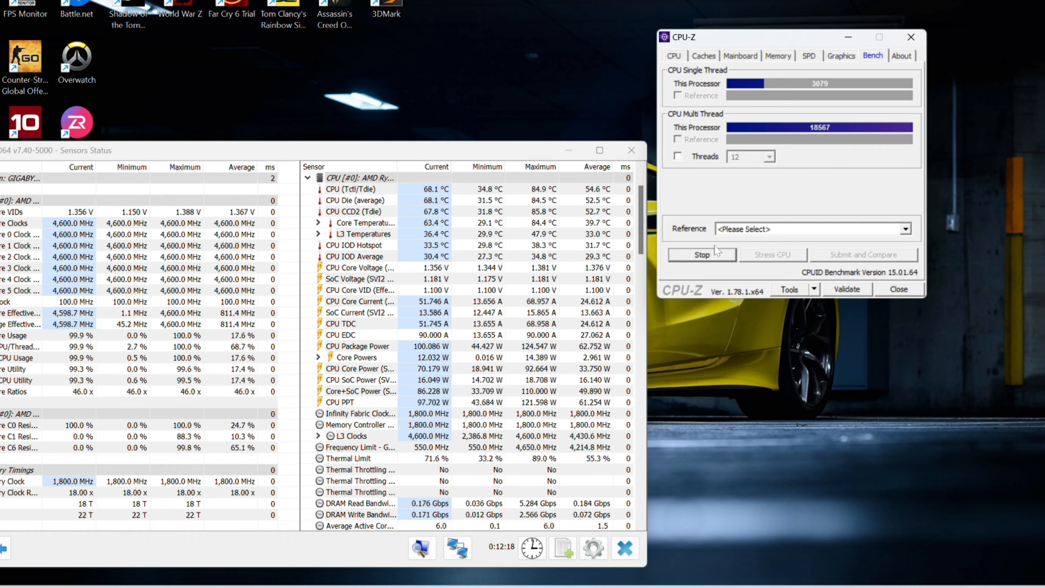
Step: Stop the CPU-Z bench at 3079 single-thread and 18567 multi-thread
{"action": "left_click", "coordinate": [700, 255]}
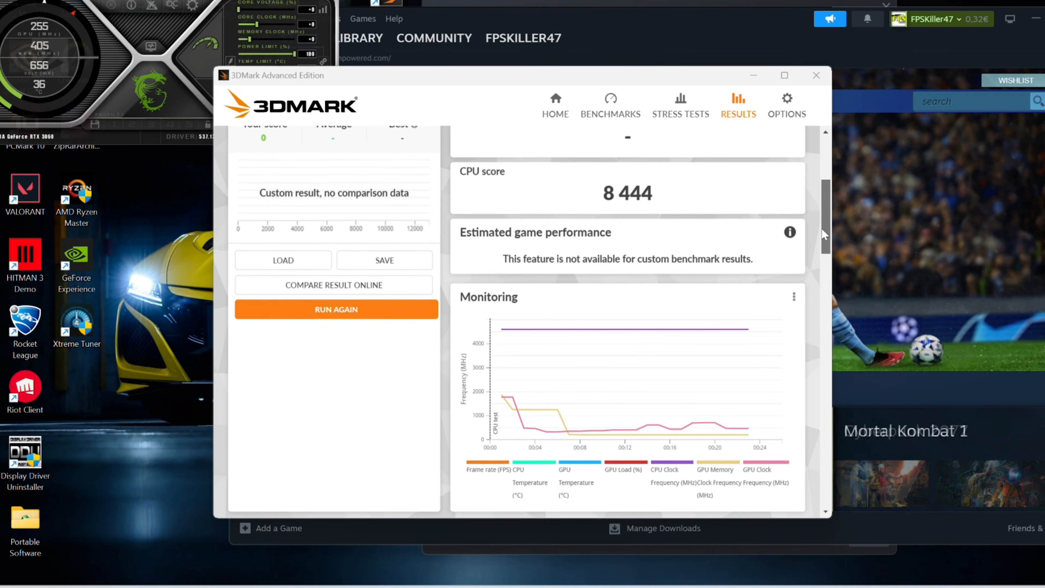
Step: Scroll the 3DMark Time Spy results to the CPU score of 8 444
{"action": "scroll", "scroll_direction": "down", "scroll_amount": 3}
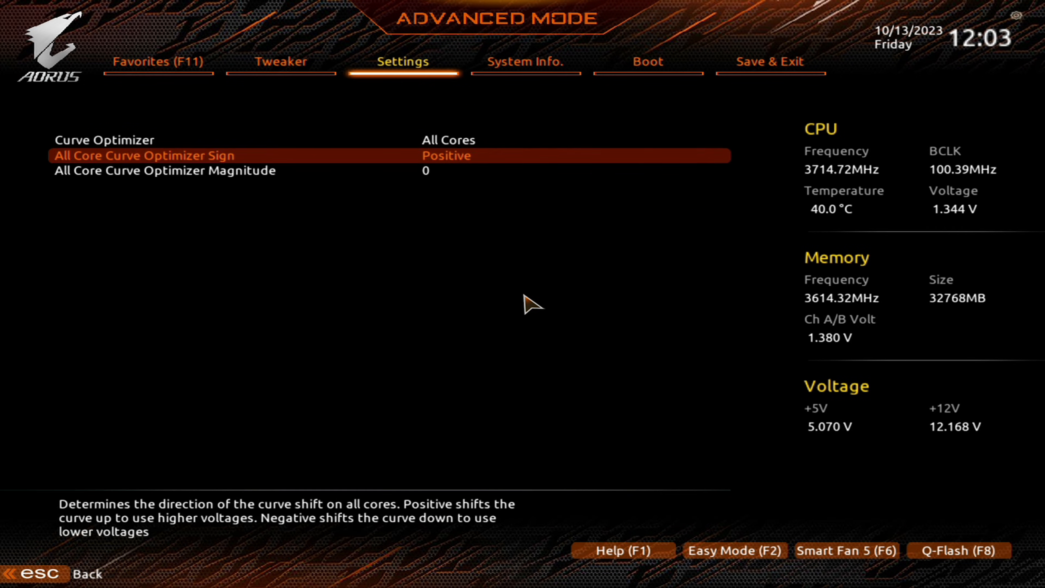
Step: Set the all-core curve optimizer sign to Negative and return to the Tweaker settings
{"action": "left_click", "coordinate": [164, 170]}
{"action": "type", "text": "10"}
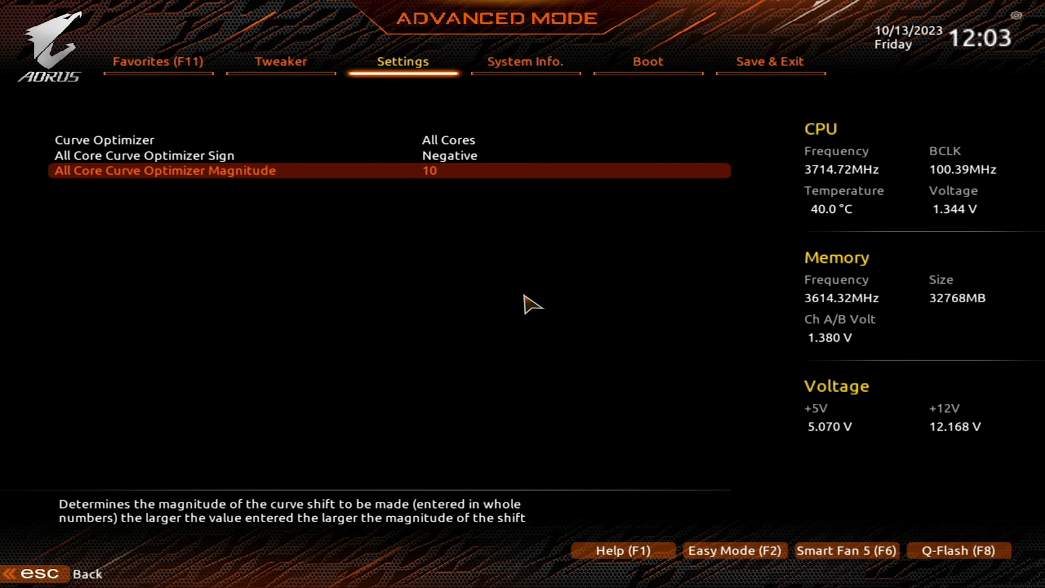
{"action": "left_click", "coordinate": [281, 62]}
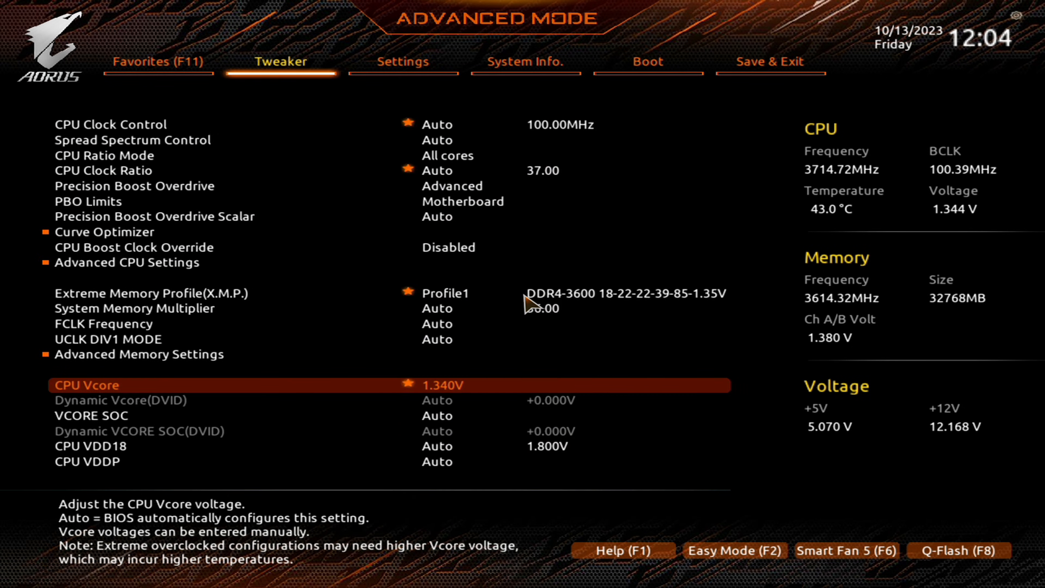